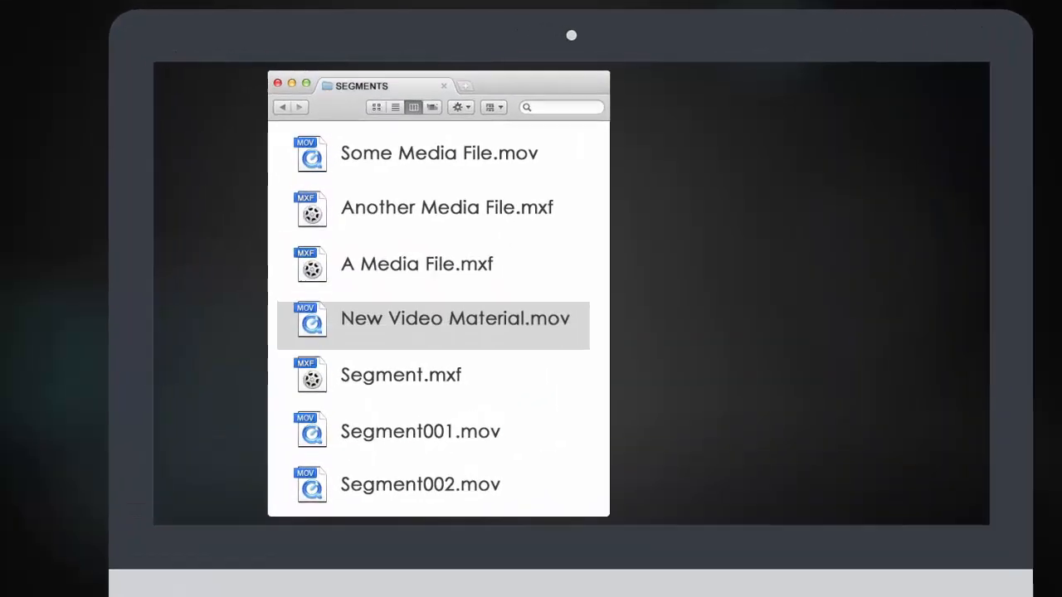
Open New Video Material.mov and enable the VIDEO track with audio tracks 1 and 2 off
{"action": "left_click", "coordinate": [401, 385]}
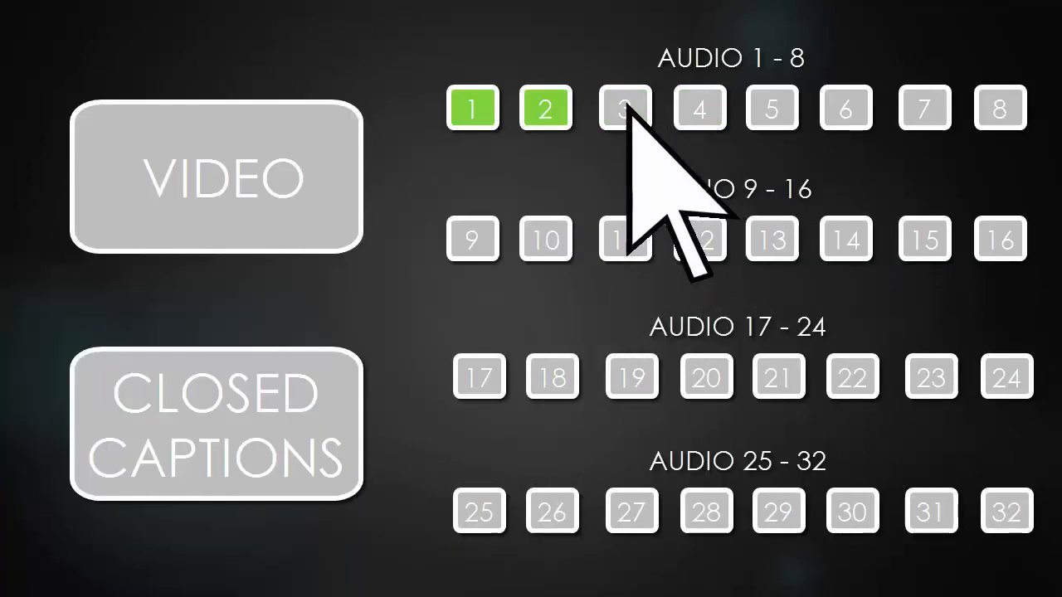
{"action": "left_click", "coordinate": [216, 176]}
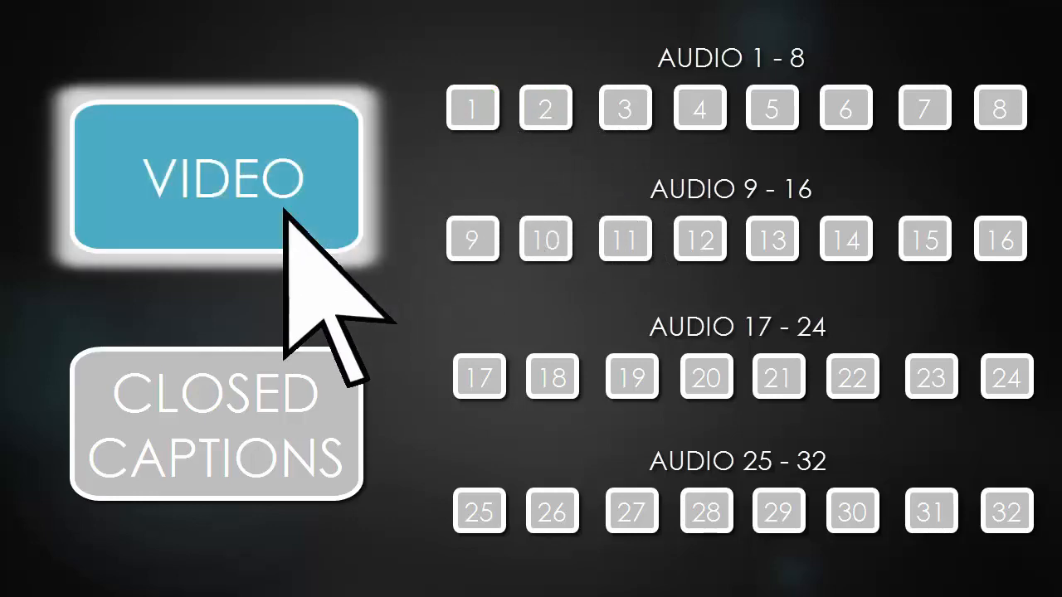